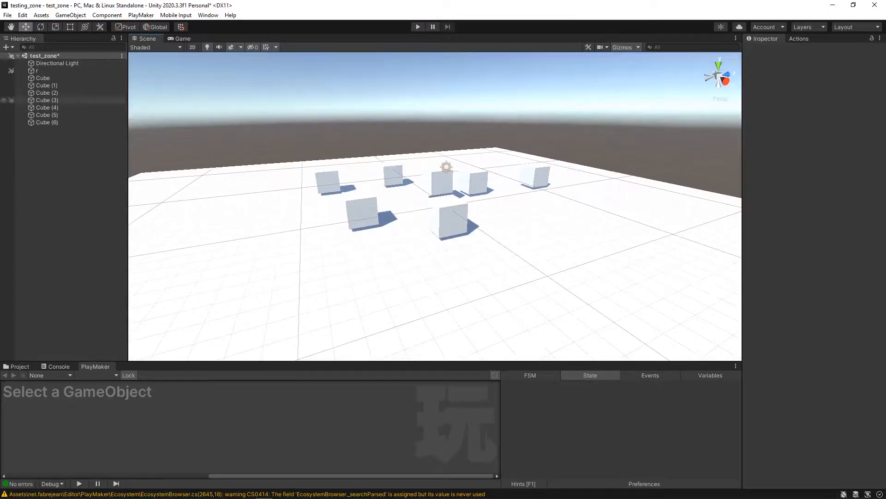
Step: Delete the old cubes and add seven tall, thin cube pillars named ww around the plane
{"action": "left_click", "coordinate": [36, 70]}
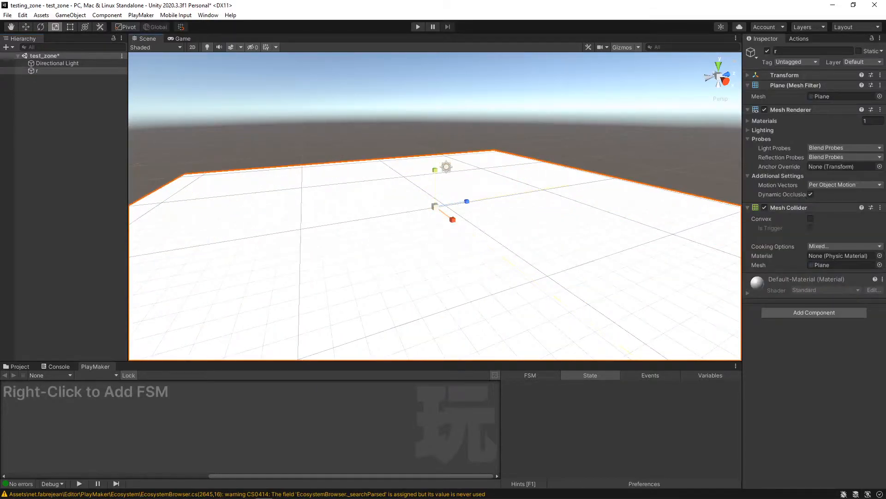
{"action": "left_click", "coordinate": [36, 70]}
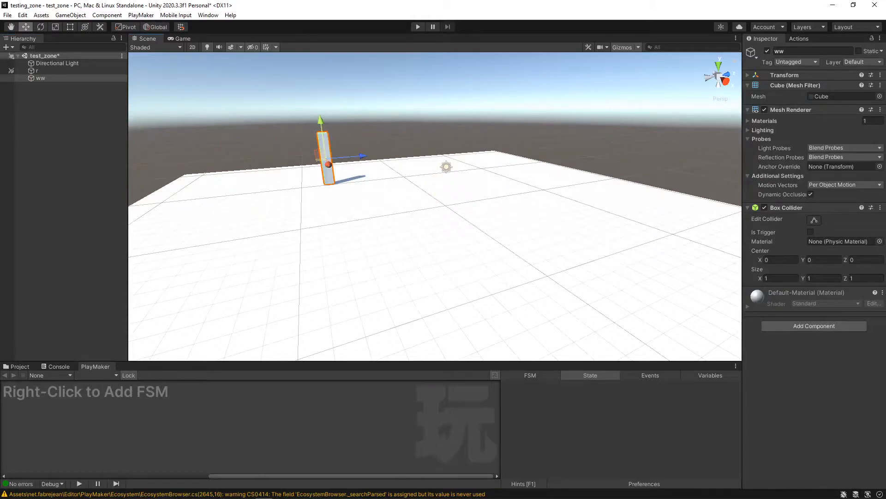
{"action": "key", "text": "ctrl+d"}
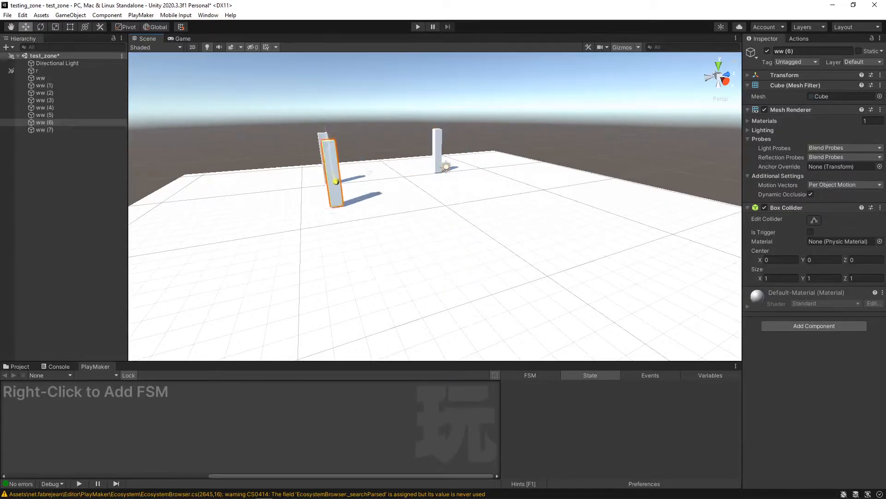
{"action": "left_click", "coordinate": [42, 100]}
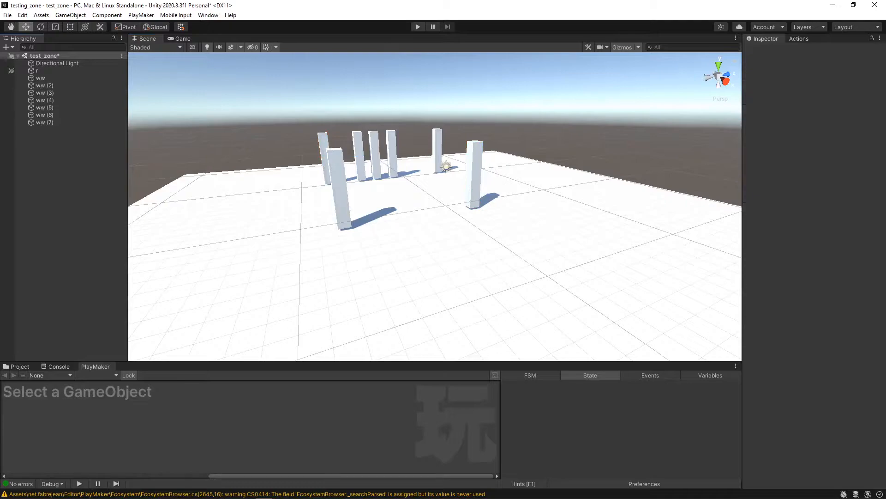
Step: Install Cinemachine from the Unity Registry in Package Manager by searching 'cin'
{"action": "left_click", "coordinate": [208, 15]}
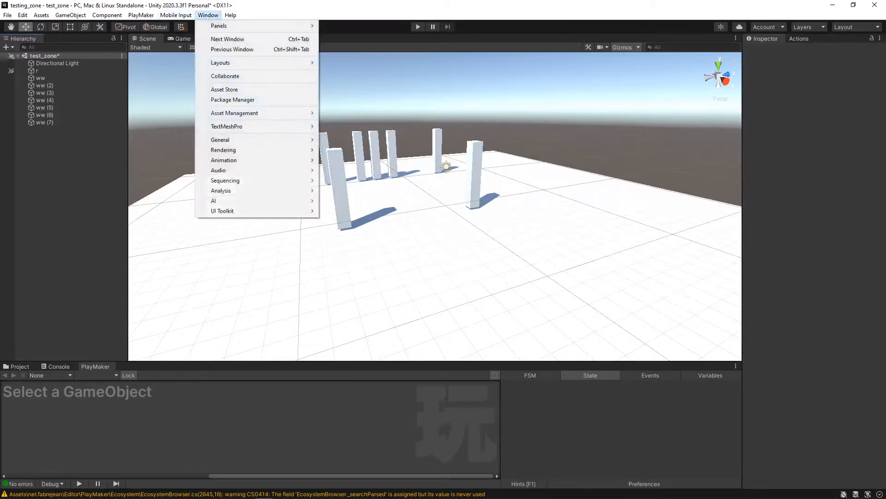
{"action": "mouse_move", "coordinate": [232, 99]}
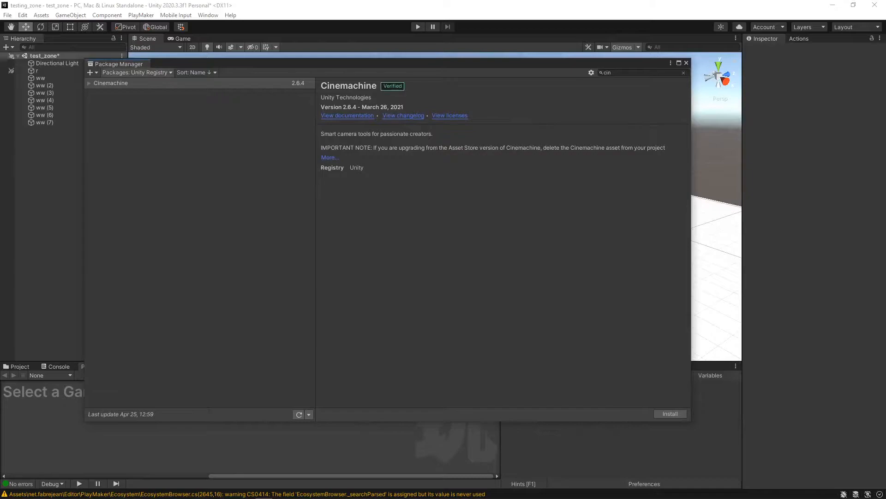
{"action": "left_click", "coordinate": [132, 73]}
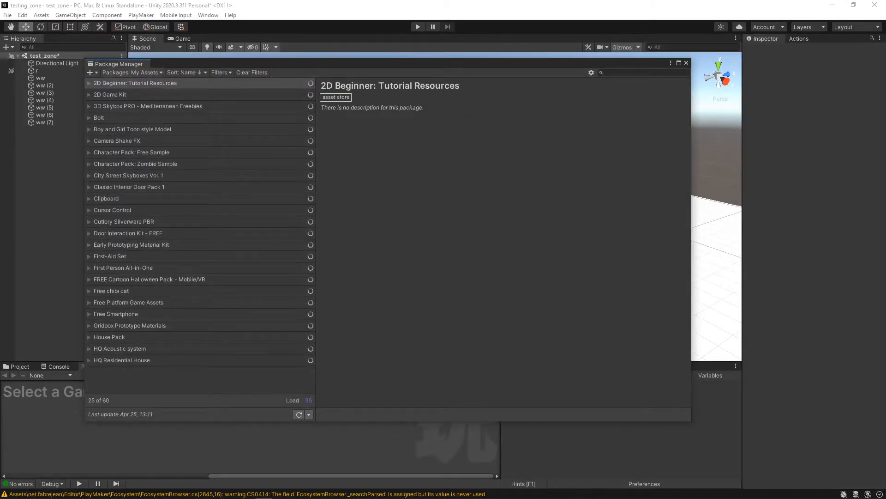
{"action": "left_click", "coordinate": [131, 72]}
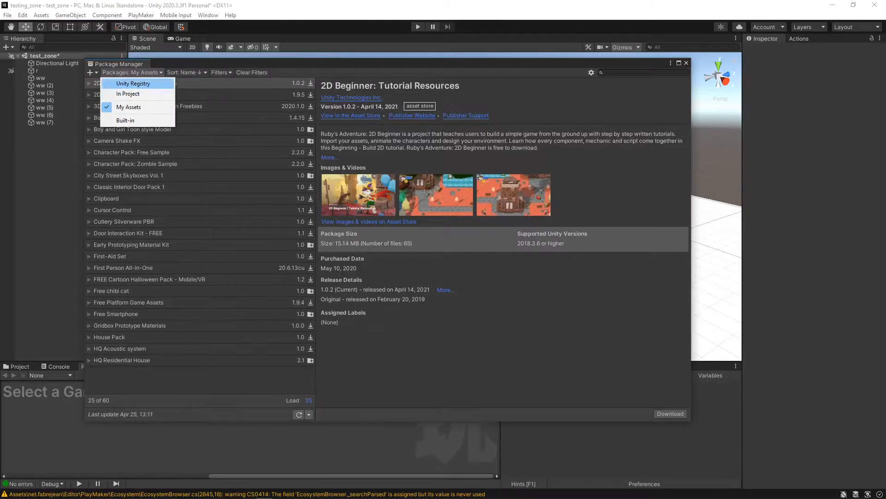
{"action": "left_click", "coordinate": [133, 83]}
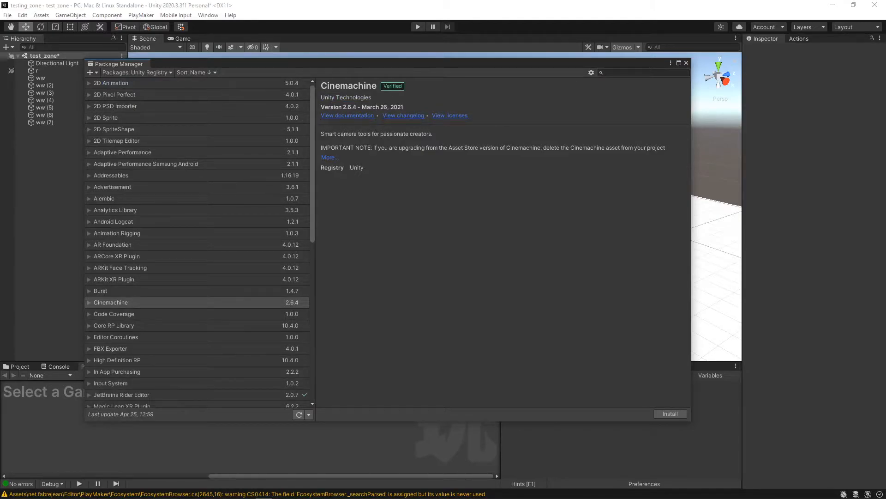
{"action": "left_click", "coordinate": [106, 117]}
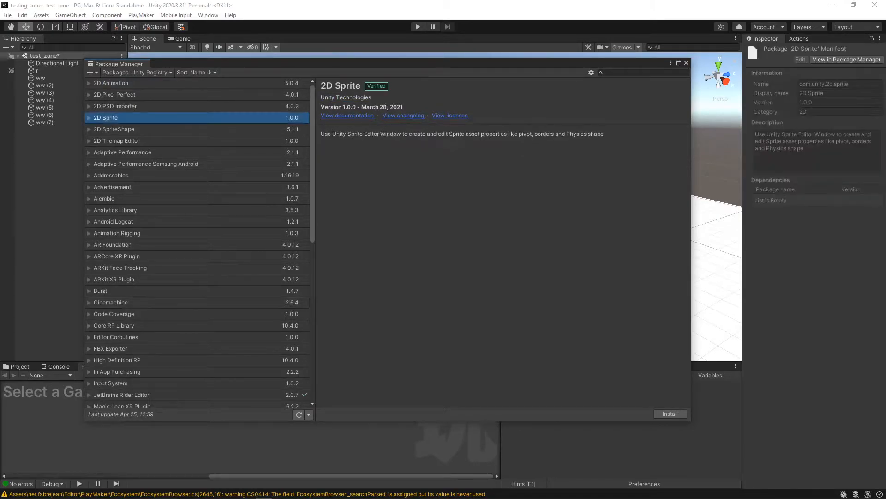
{"action": "left_click", "coordinate": [642, 73]}
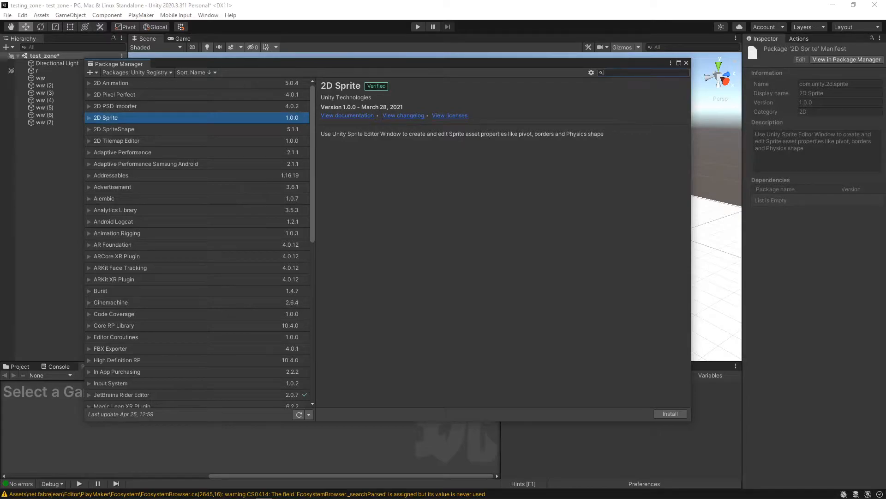
{"action": "type", "text": "cin"}
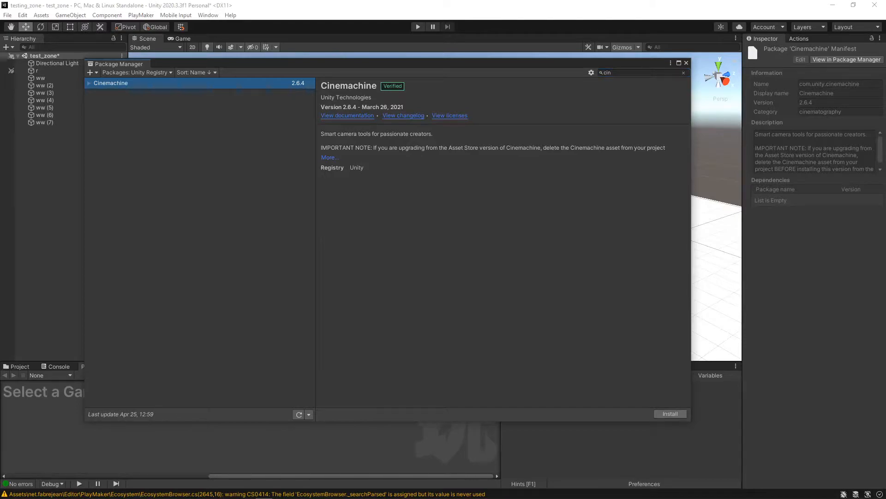
{"action": "left_click", "coordinate": [670, 413]}
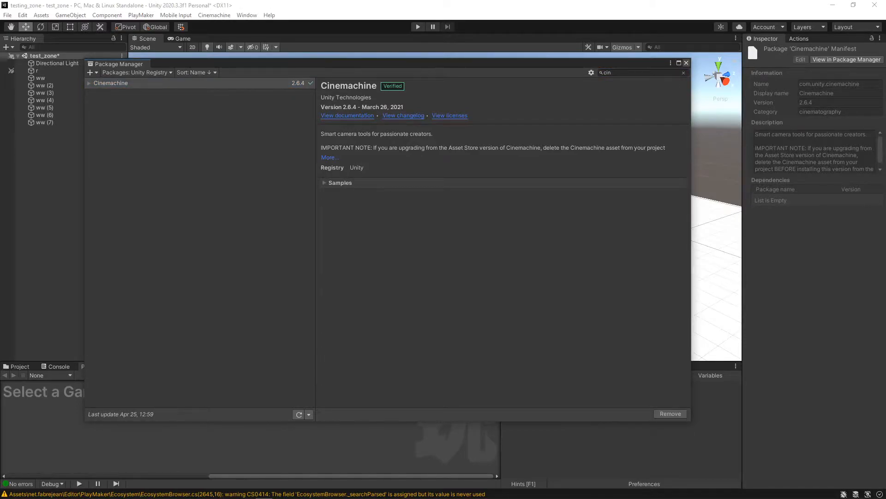
{"action": "left_click", "coordinate": [686, 63]}
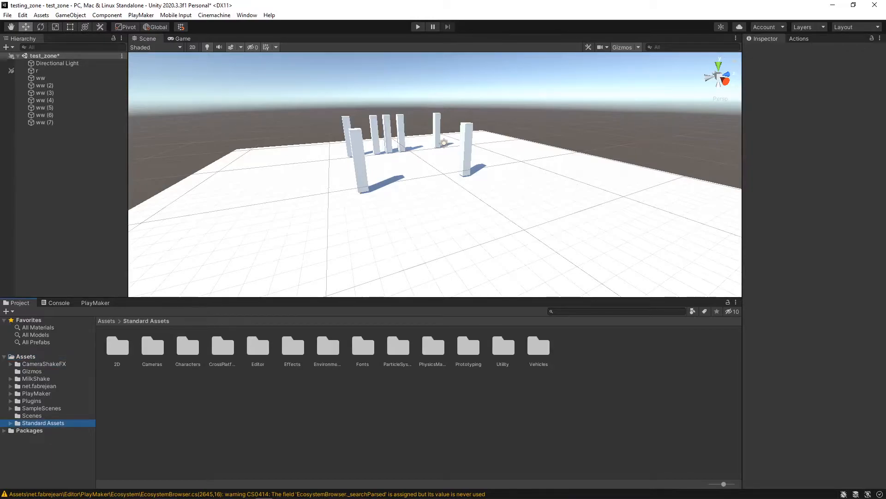
Step: Place the RigidBodyFPSController prefab from FirstPersonCharacter in the scene, then test it in play mode
{"action": "double_click", "coordinate": [187, 344]}
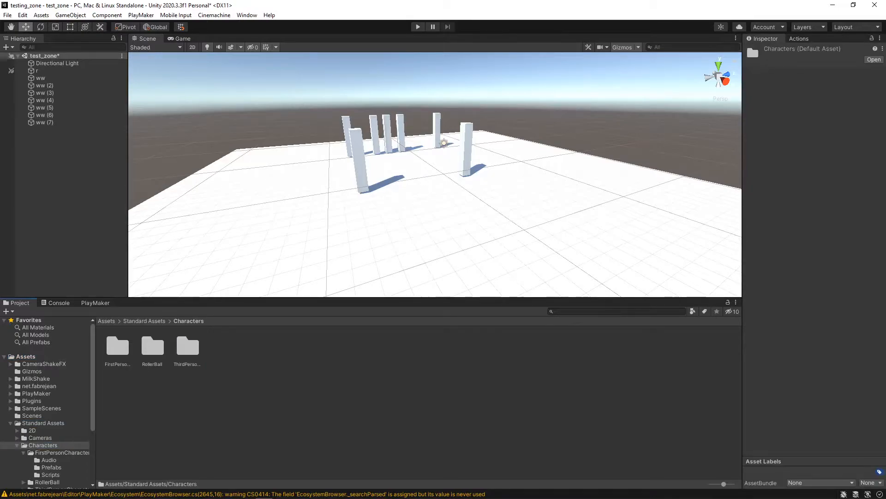
{"action": "double_click", "coordinate": [117, 345]}
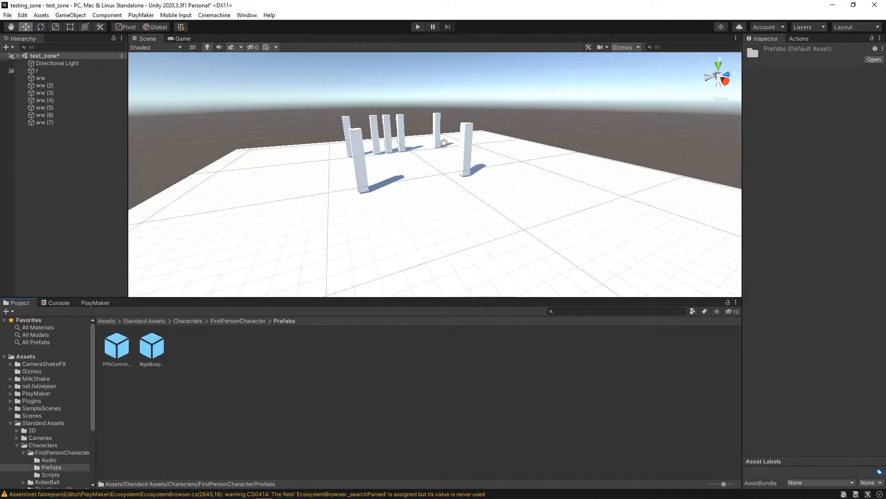
{"action": "left_click", "coordinate": [151, 345]}
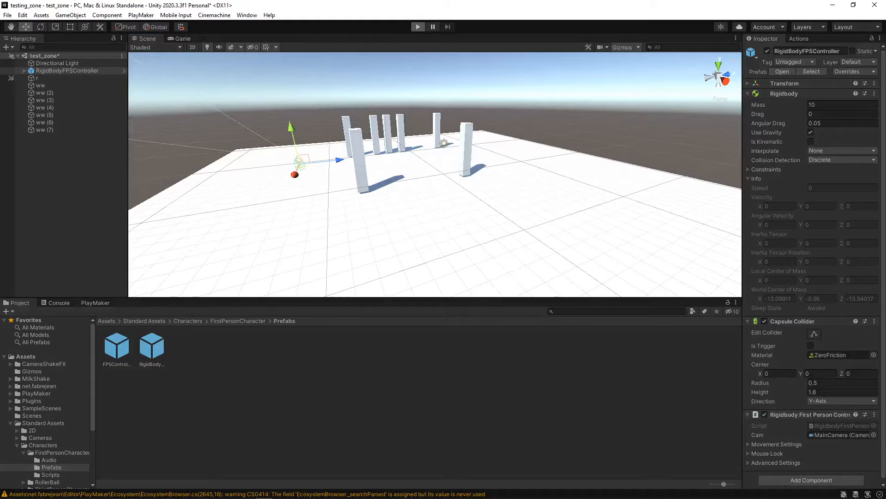
{"action": "left_click", "coordinate": [418, 27]}
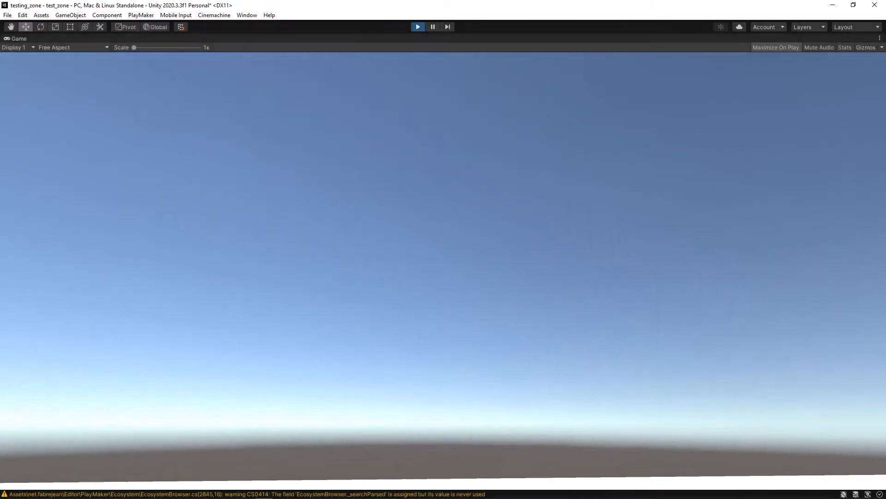
{"action": "left_click", "coordinate": [418, 27]}
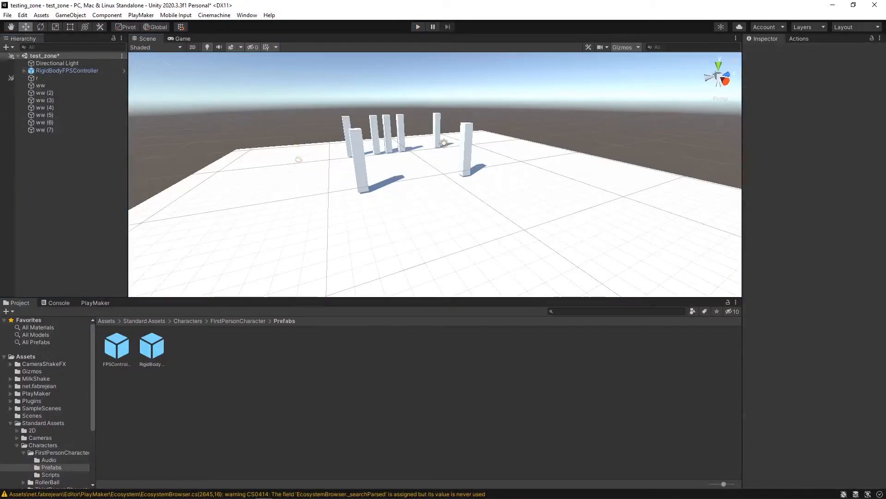
Step: Add CM vcam1 with 3rd Person Follow body and Basic Multi Channel Perlin 6D Shake noise
{"action": "left_click", "coordinate": [214, 15]}
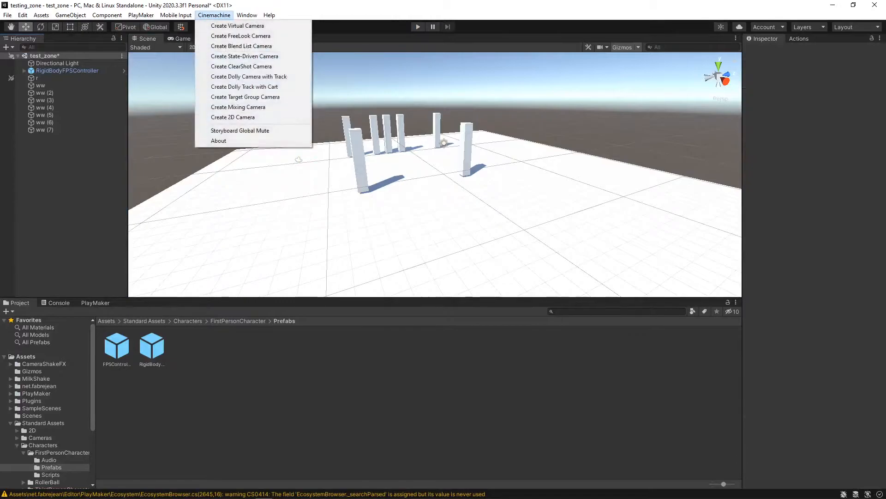
{"action": "left_click", "coordinate": [237, 26]}
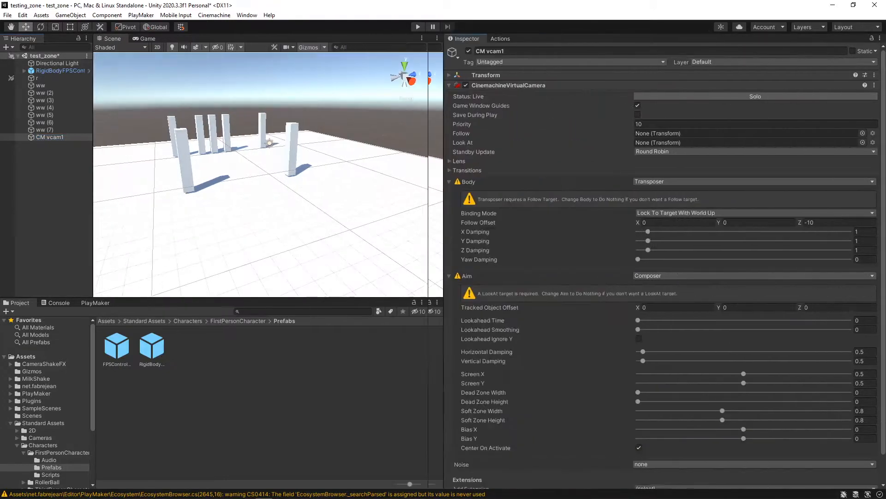
{"action": "left_click", "coordinate": [752, 181]}
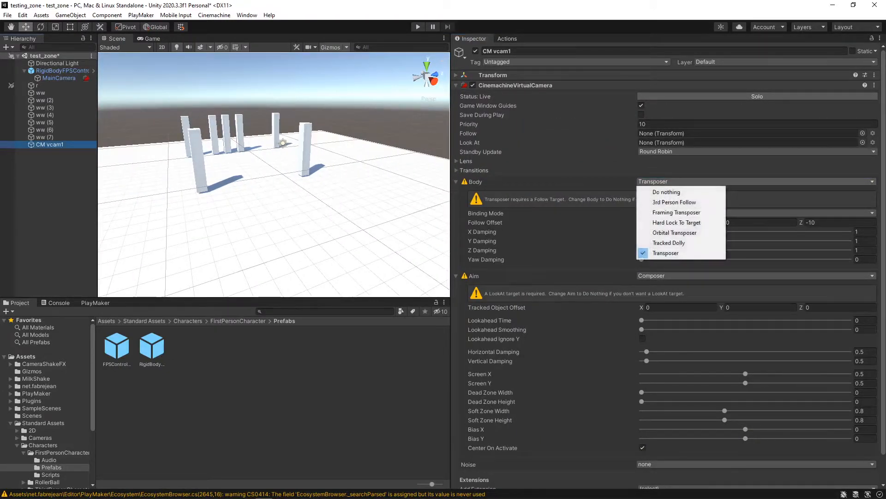
{"action": "left_click", "coordinate": [673, 202]}
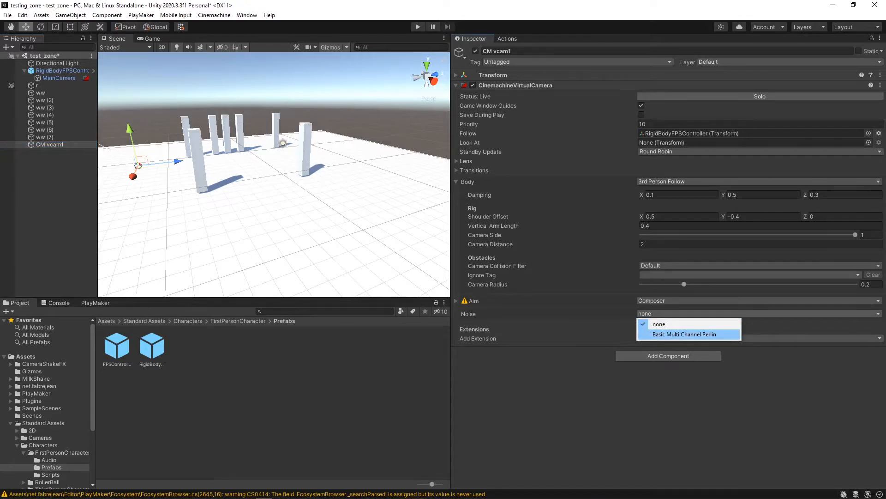
{"action": "left_click", "coordinate": [682, 334]}
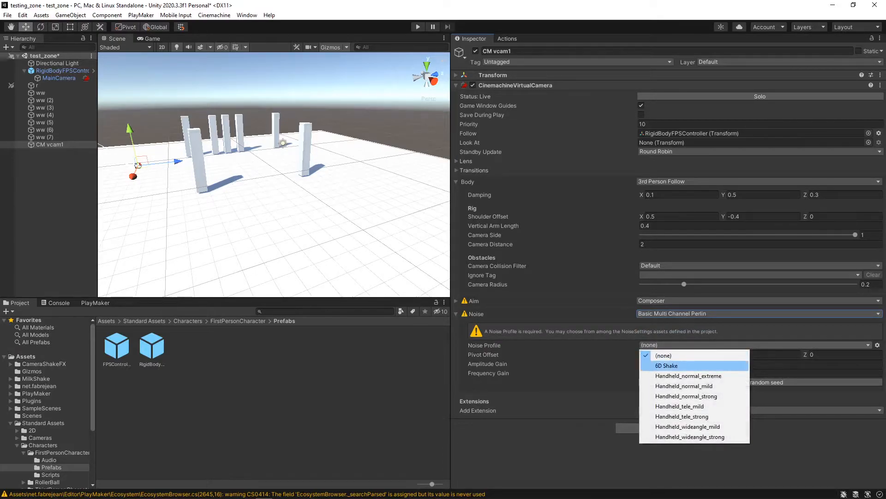
{"action": "left_click", "coordinate": [666, 365]}
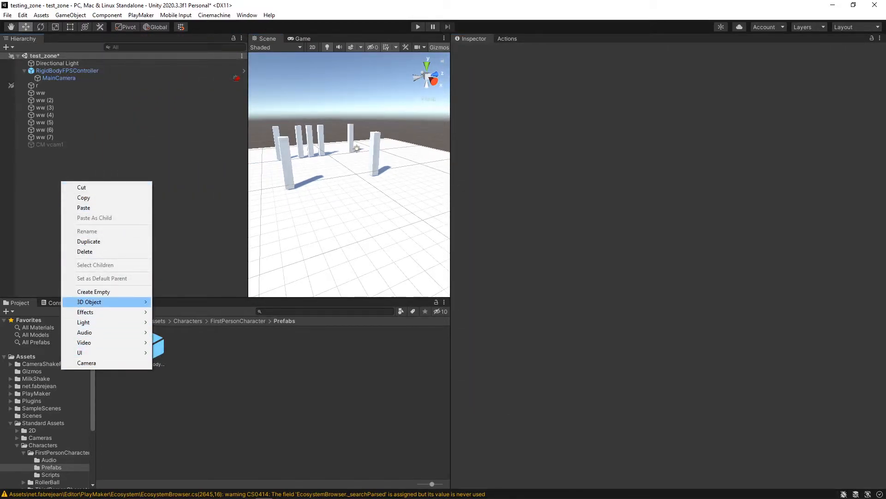
Step: Create an empty GameObject with an FSM whose Get Mouse Button Up sends Shake! to State 2
{"action": "left_click", "coordinate": [93, 291]}
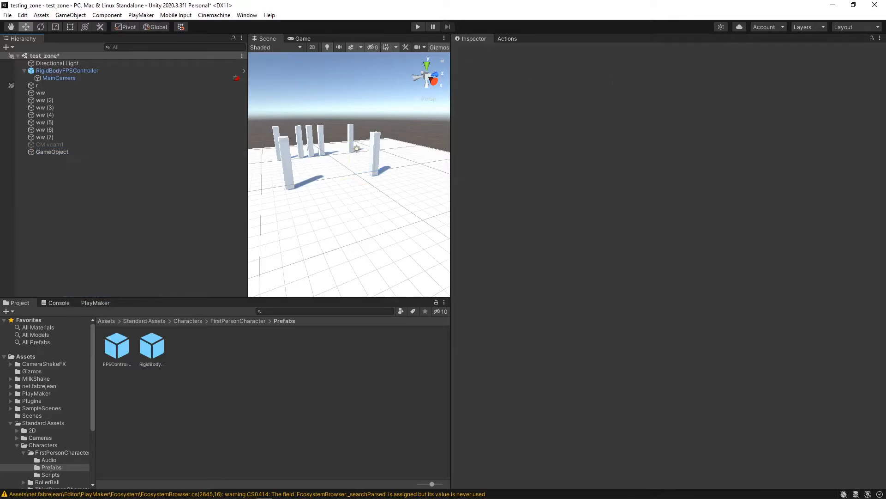
{"action": "left_click", "coordinate": [51, 152]}
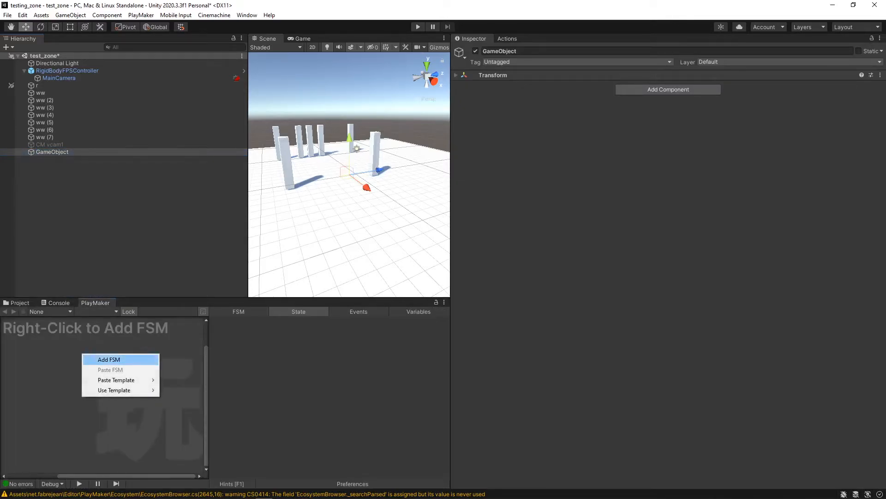
{"action": "left_click", "coordinate": [108, 359]}
{"action": "type", "text": "mous"}
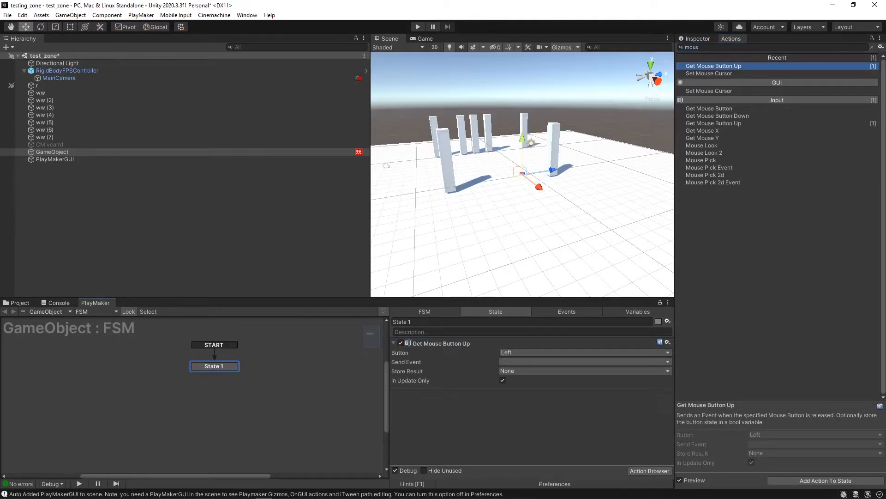
{"action": "left_click", "coordinate": [584, 361]}
{"action": "type", "text": "Shak"}
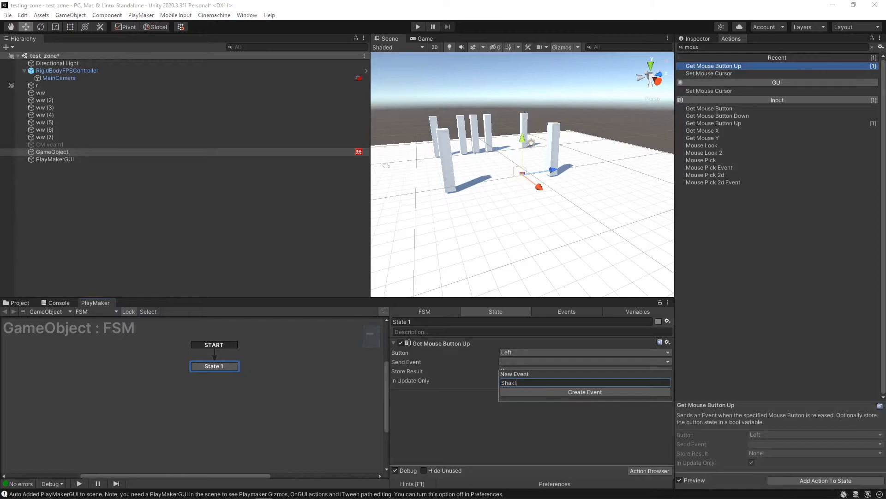
{"action": "type", "text": "e"}
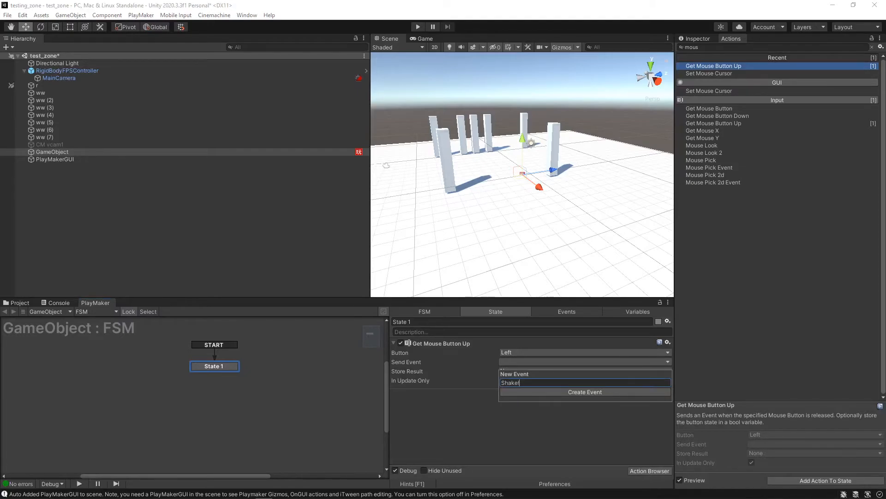
{"action": "left_click", "coordinate": [584, 391]}
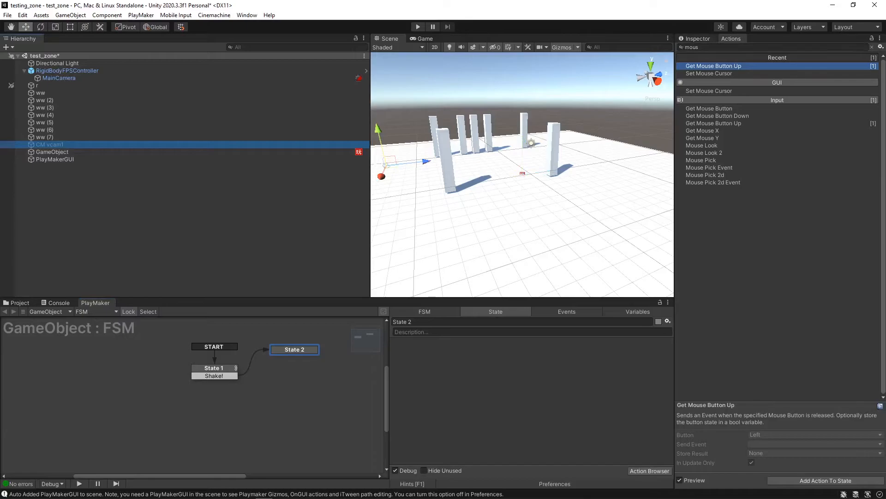
{"action": "left_click", "coordinate": [48, 144]}
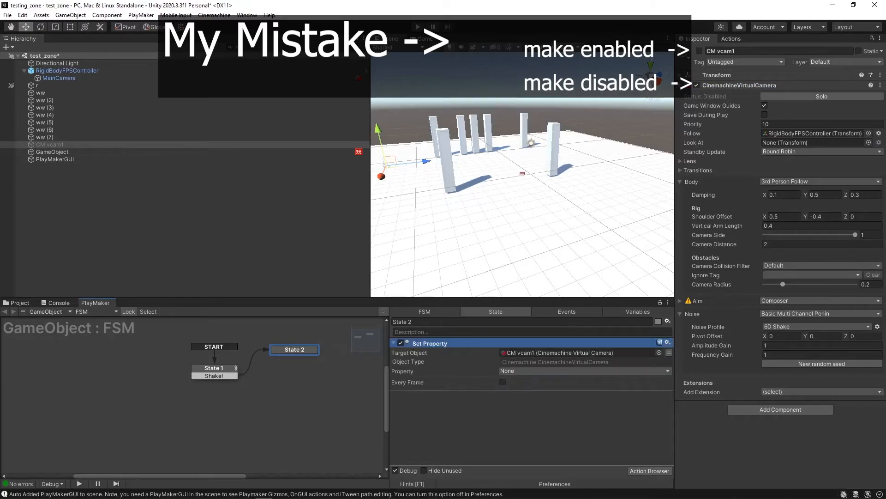
Step: Make State 2's Set Property set CM vcam1's enabled to true, and reactivate CM vcam1
{"action": "left_click", "coordinate": [584, 371]}
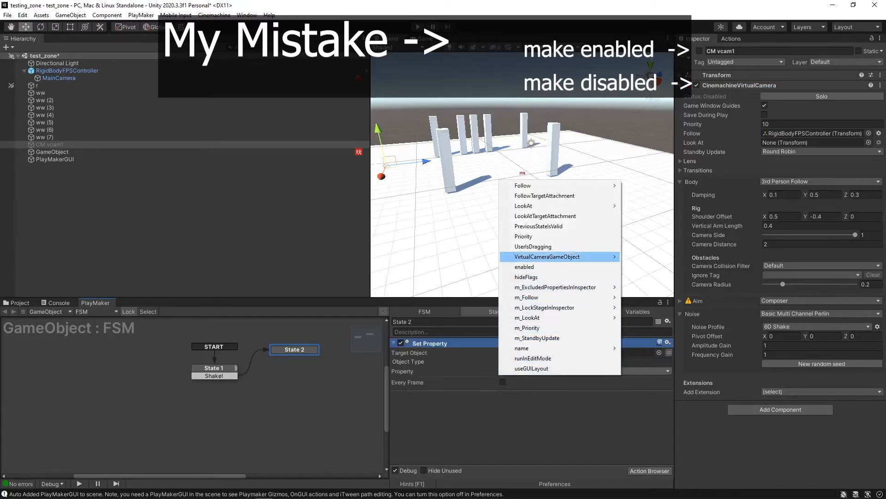
{"action": "left_click", "coordinate": [524, 266]}
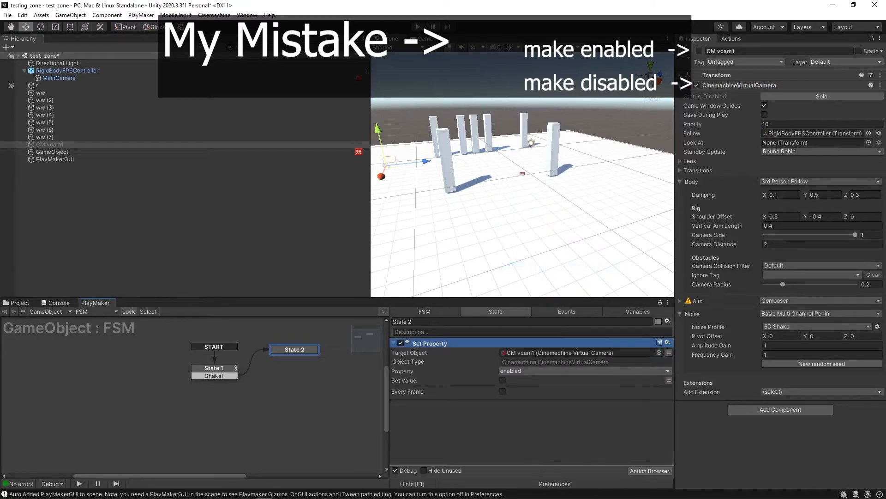
{"action": "left_click", "coordinate": [502, 380]}
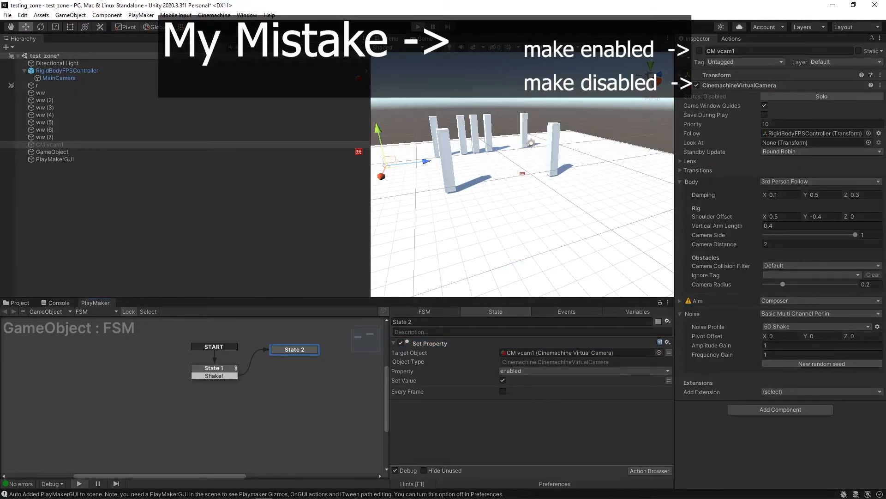
{"action": "left_click", "coordinate": [51, 152]}
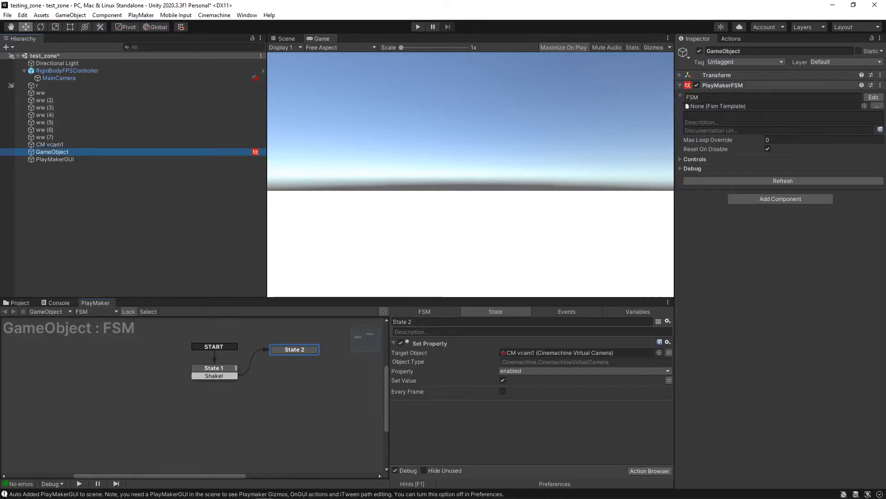
{"action": "left_click", "coordinate": [214, 368]}
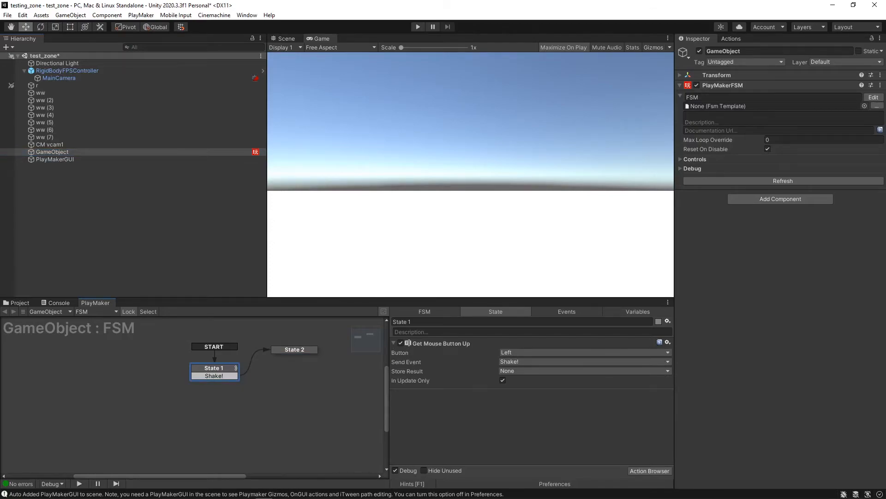
{"action": "left_click", "coordinate": [294, 349]}
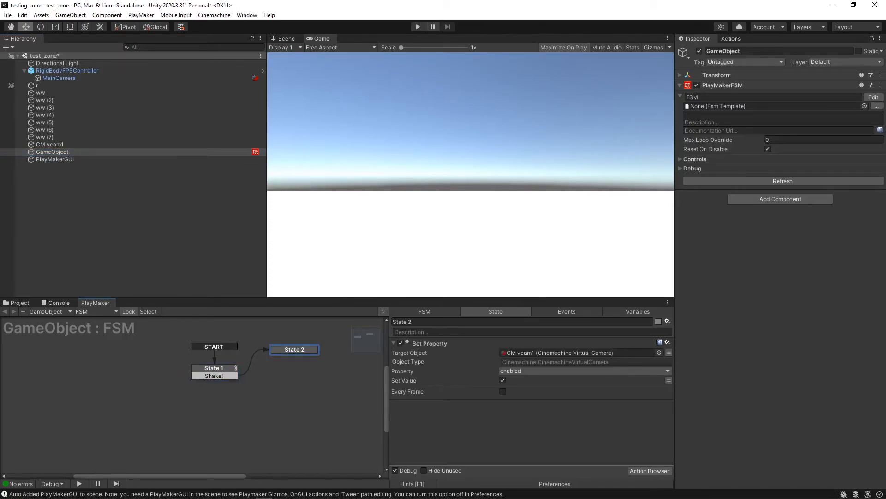
{"action": "left_click", "coordinate": [417, 27]}
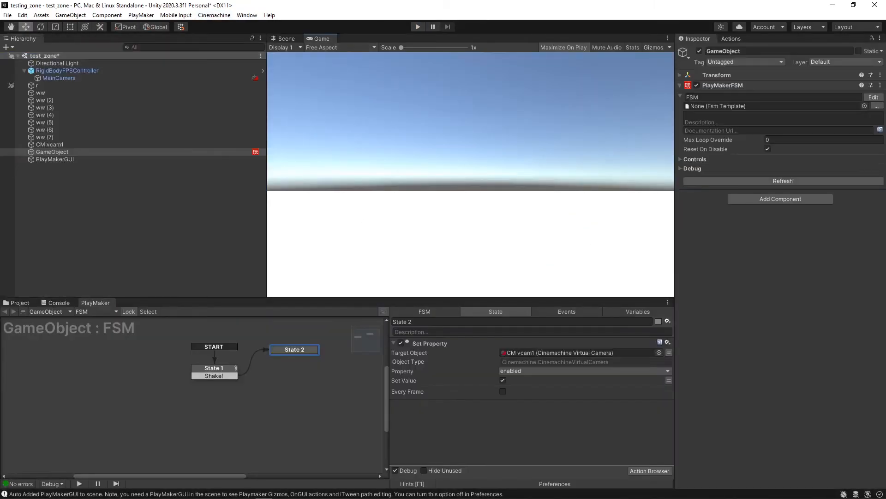
{"action": "left_click", "coordinate": [49, 144]}
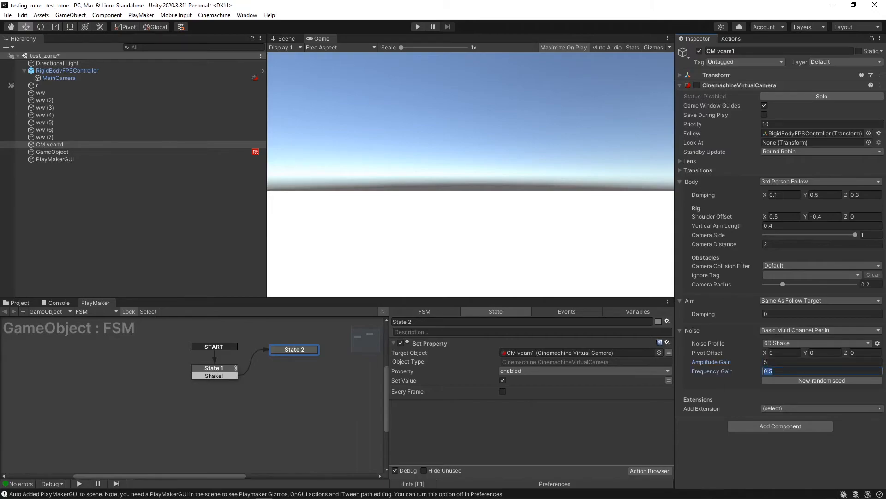
Step: Enter 10 as CM vcam1's noise Frequency Gain
{"action": "type", "text": "10"}
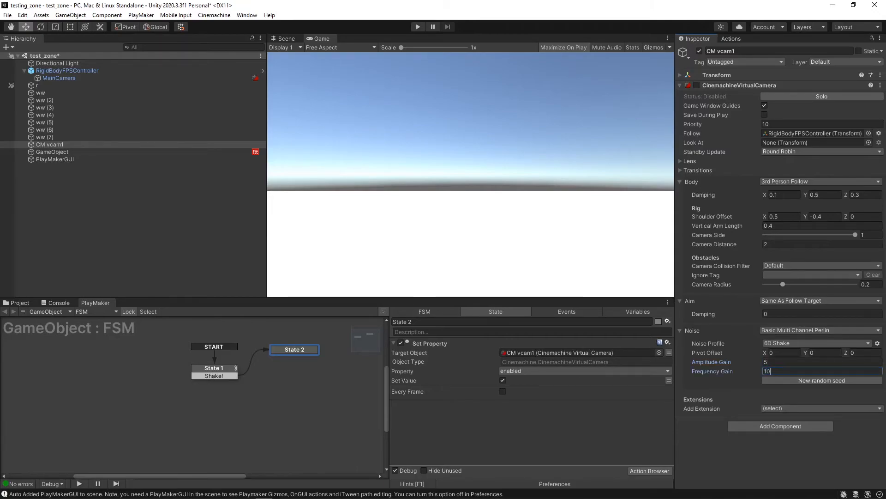